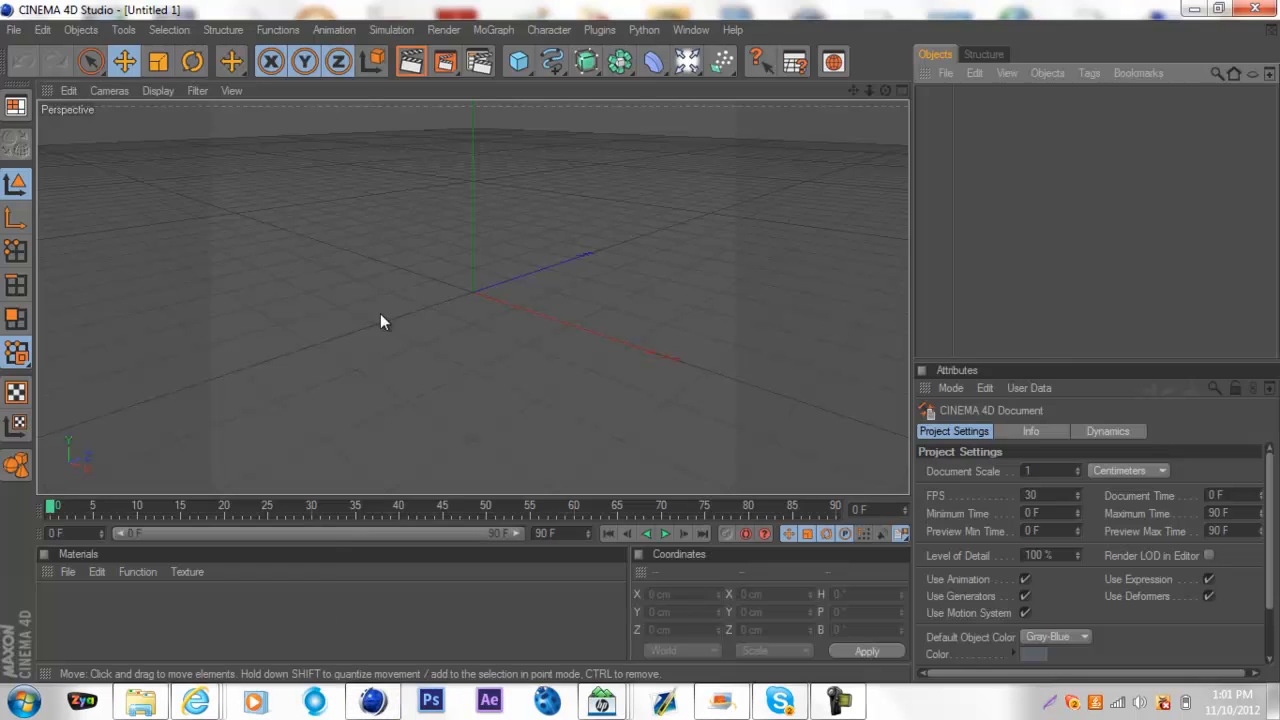
pyautogui.moveTo(44, 86)
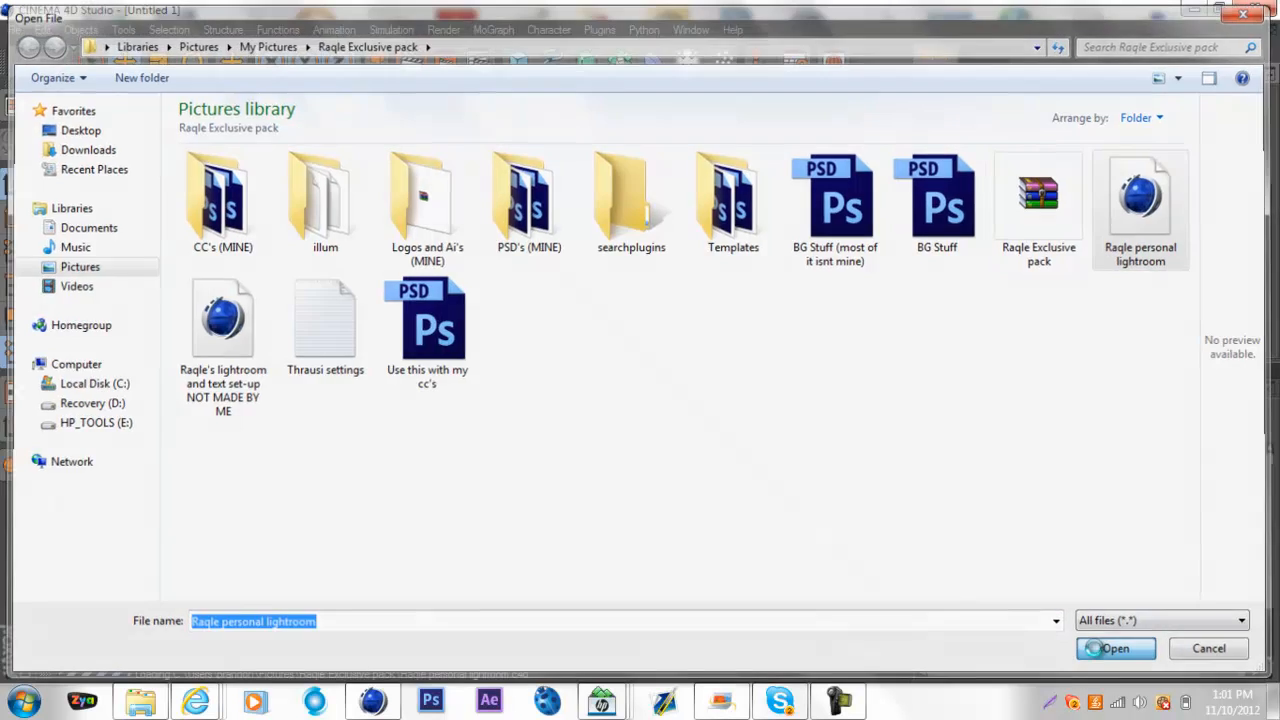
# - Open the Raqle personal lightroom .c4d scene file
pyautogui.click(1119, 648)
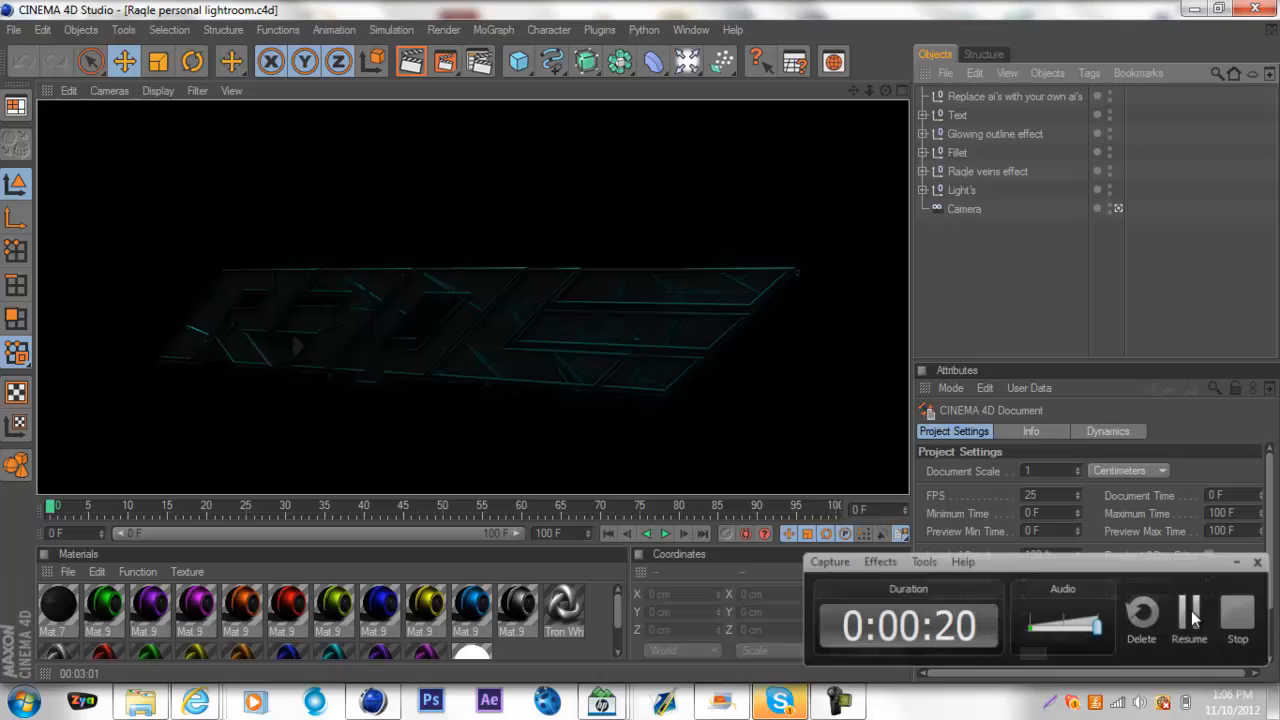
pyautogui.click(1257, 562)
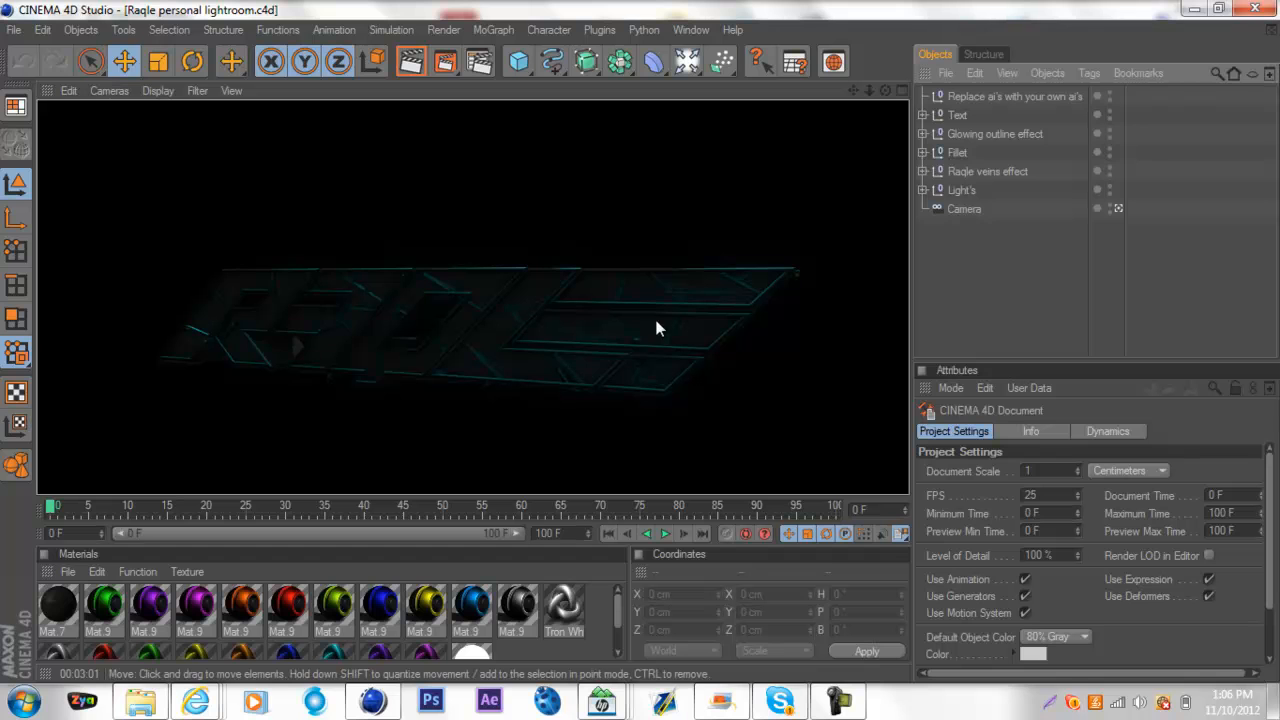
pyautogui.moveTo(682, 332)
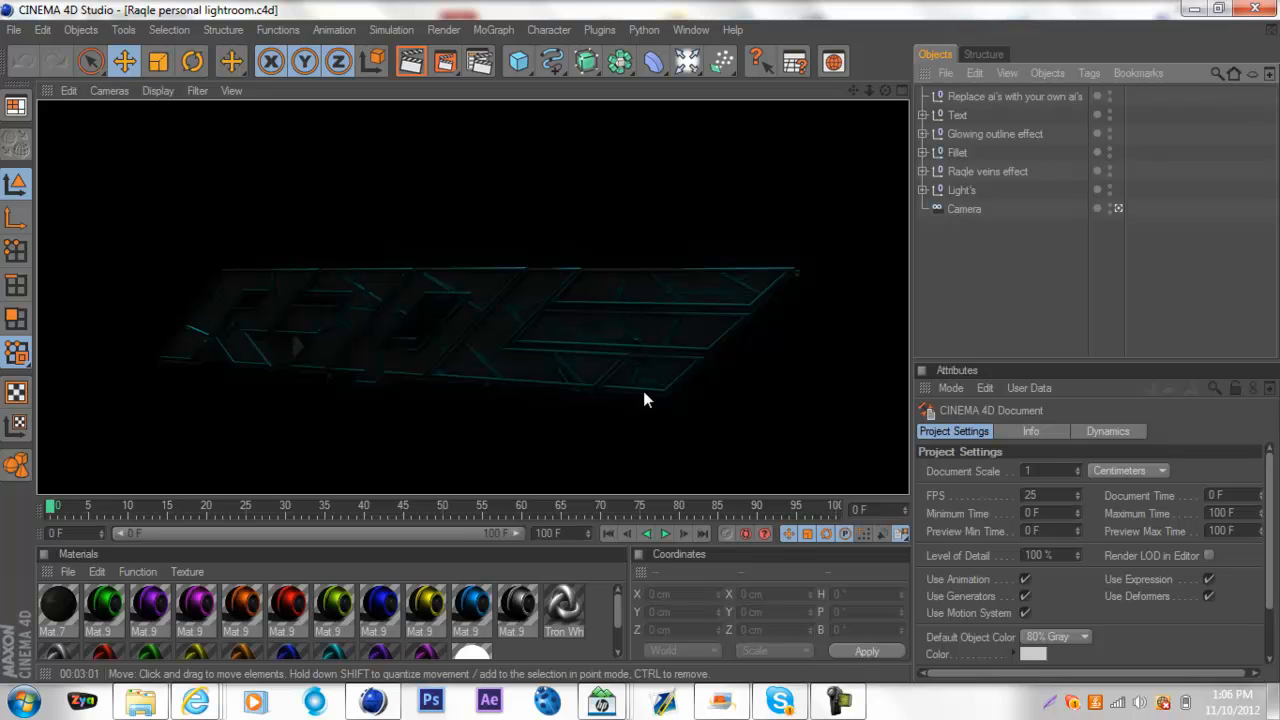
pyautogui.moveTo(553, 368)
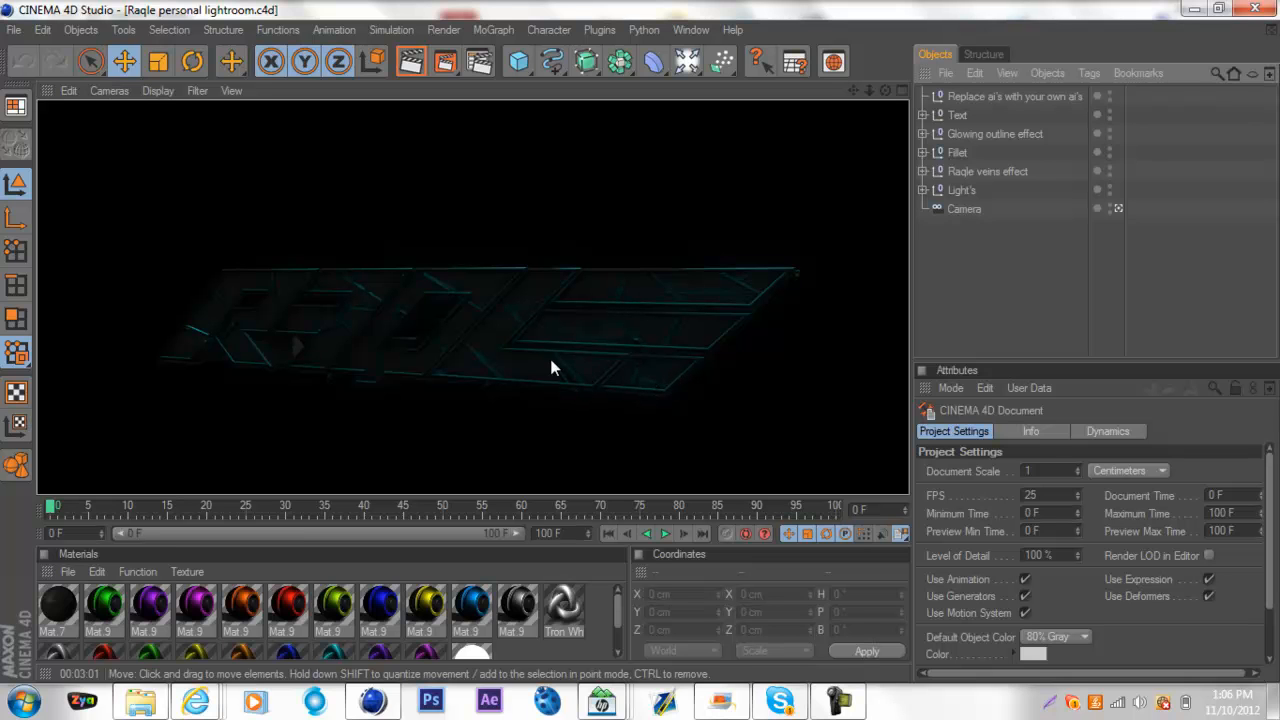
pyautogui.moveTo(515, 322)
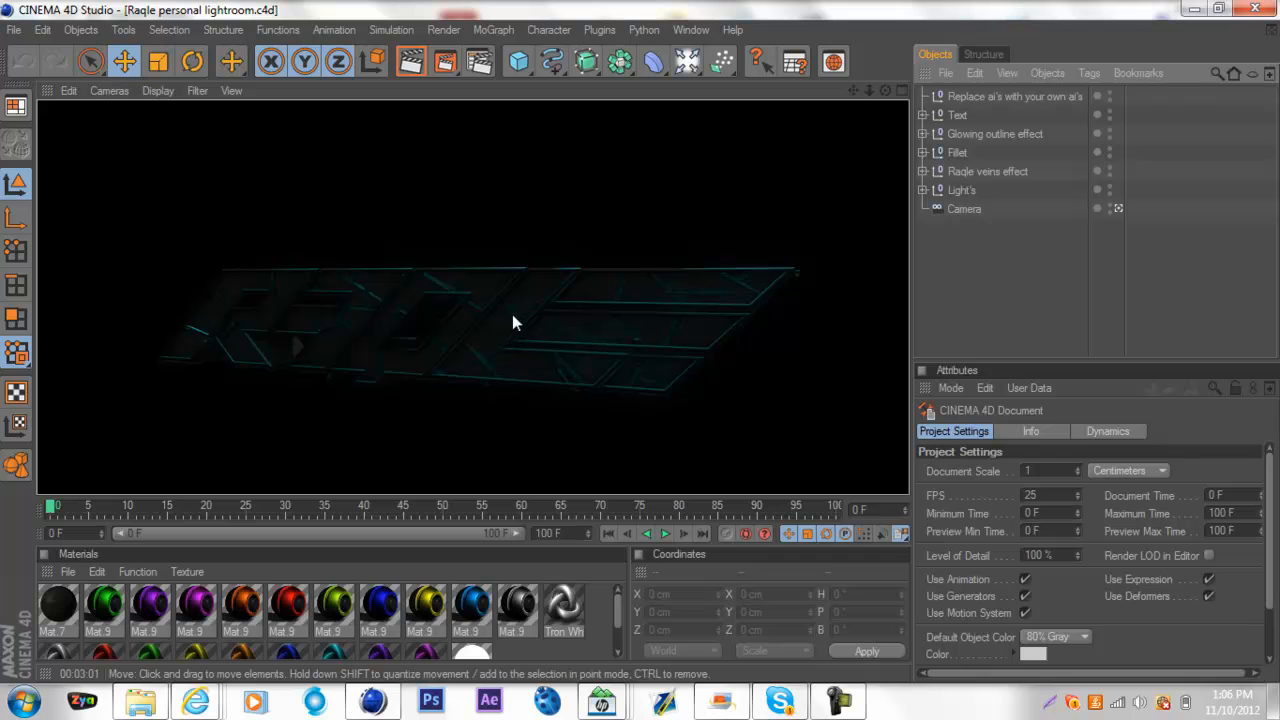
pyautogui.moveTo(454, 315)
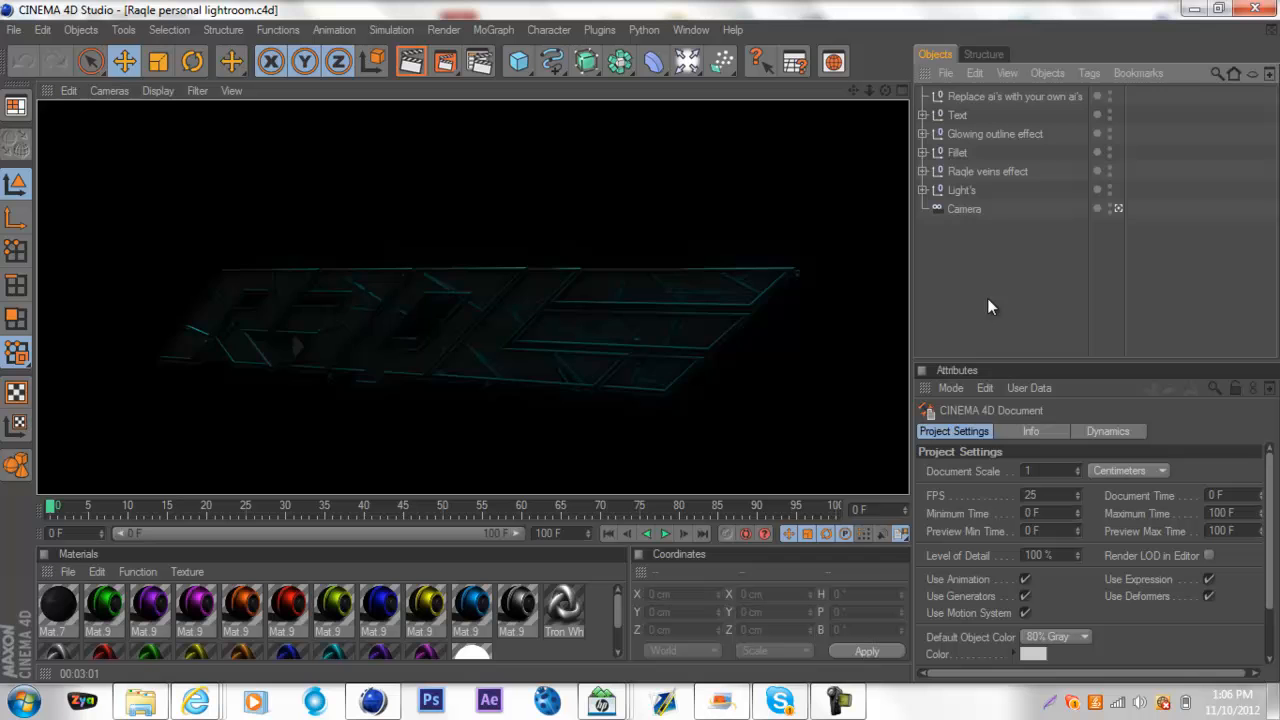
# - Delete the Extrude NURBS logo pieces inside the Raqle veins effect and expand the Text group
pyautogui.click(922, 114)
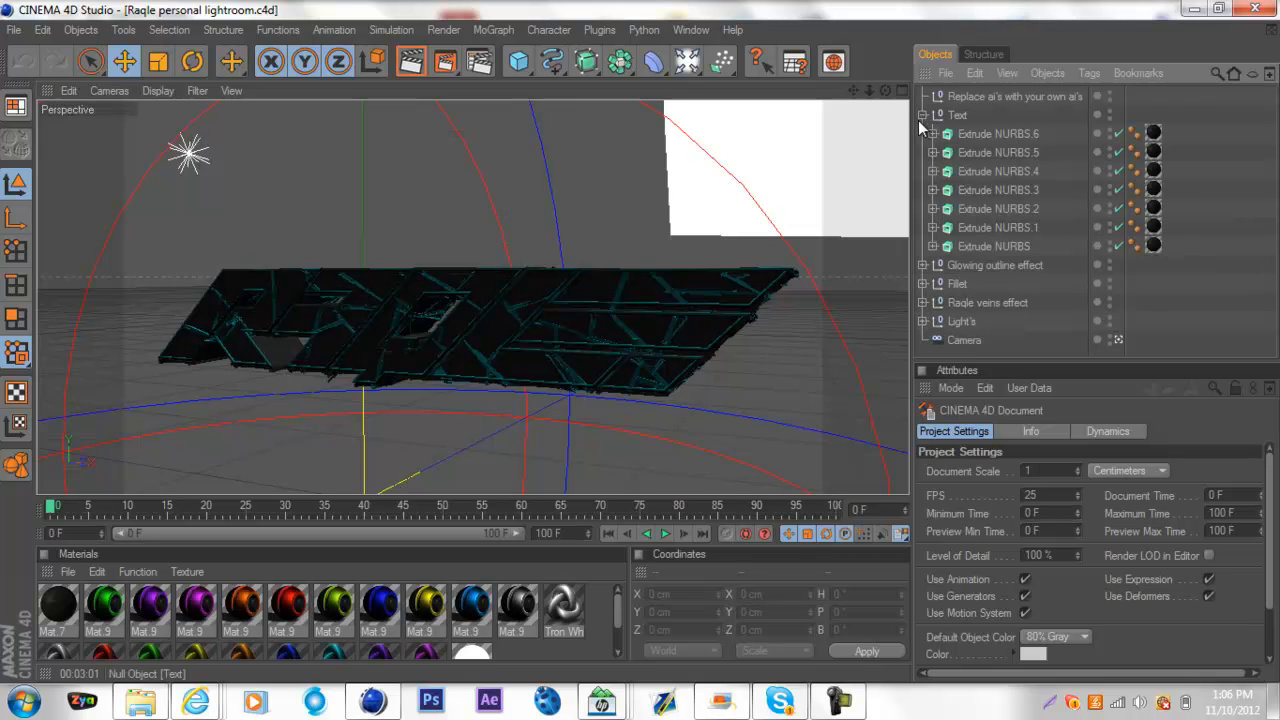
pyautogui.click(957, 283)
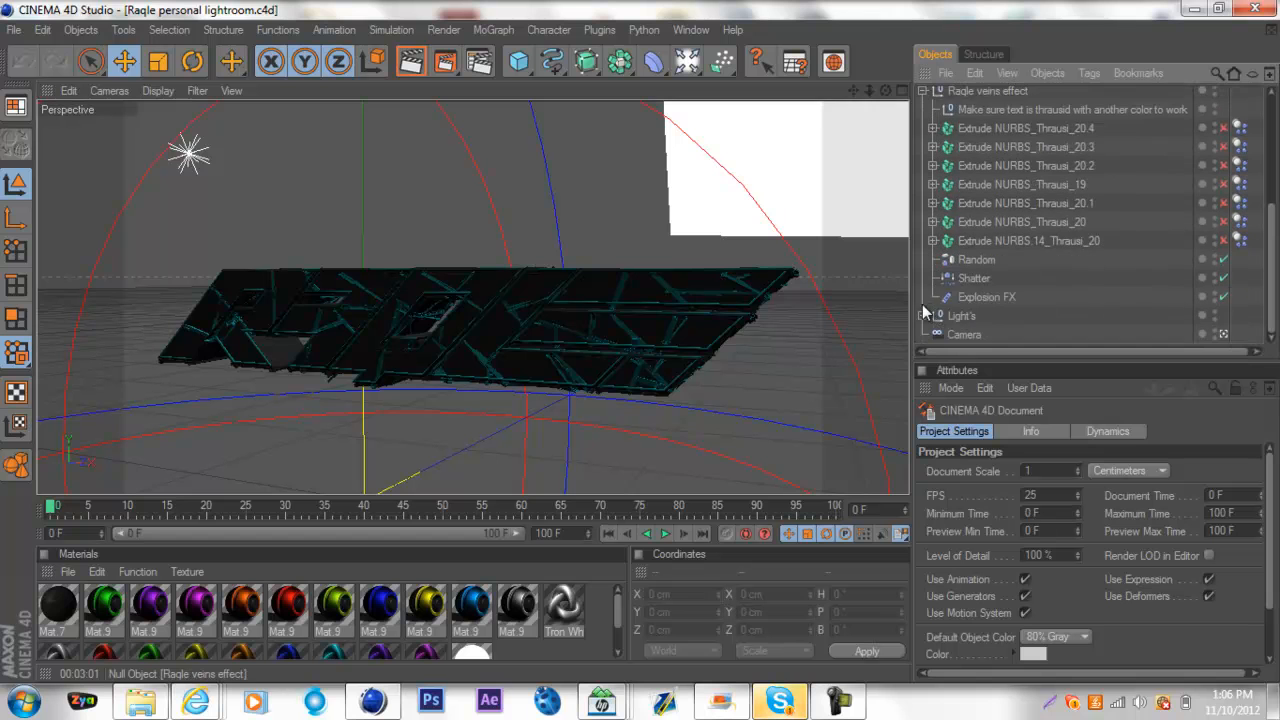
pyautogui.click(1025, 128)
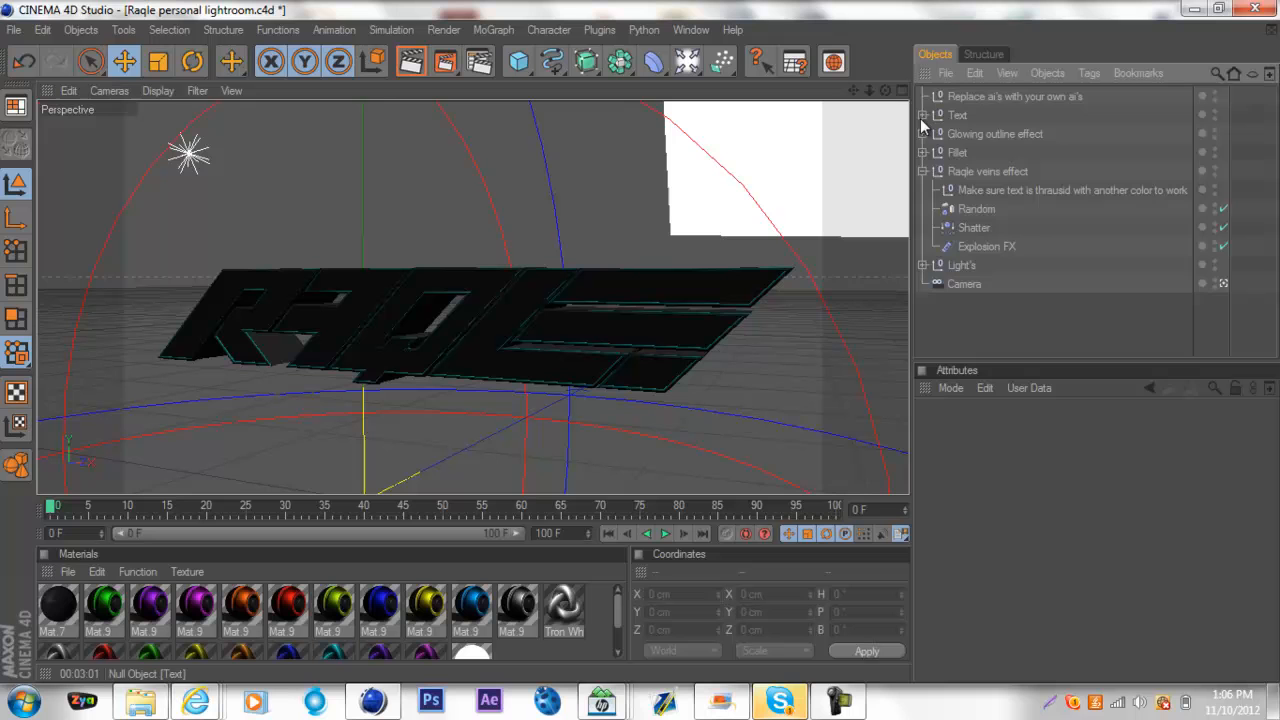
pyautogui.click(924, 115)
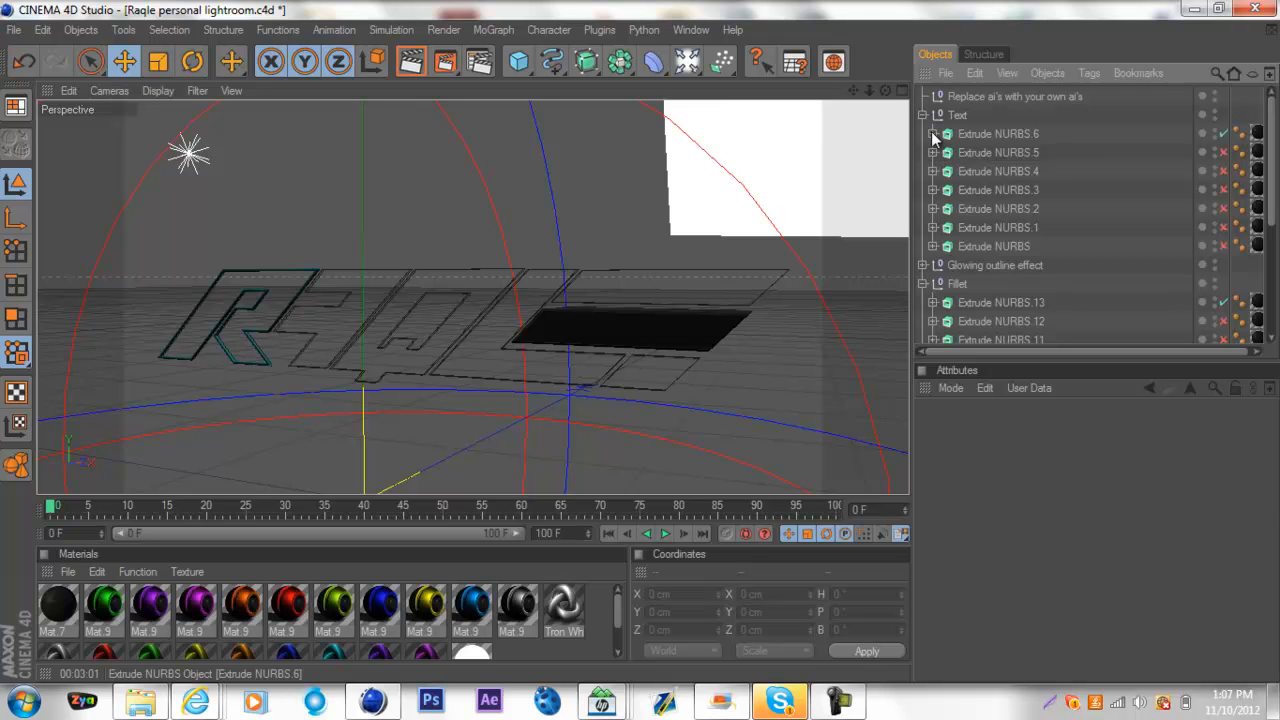
# - Add a TEST text spline, scale and move it, and place it under Extrude NURBS.6
pyautogui.click(551, 57)
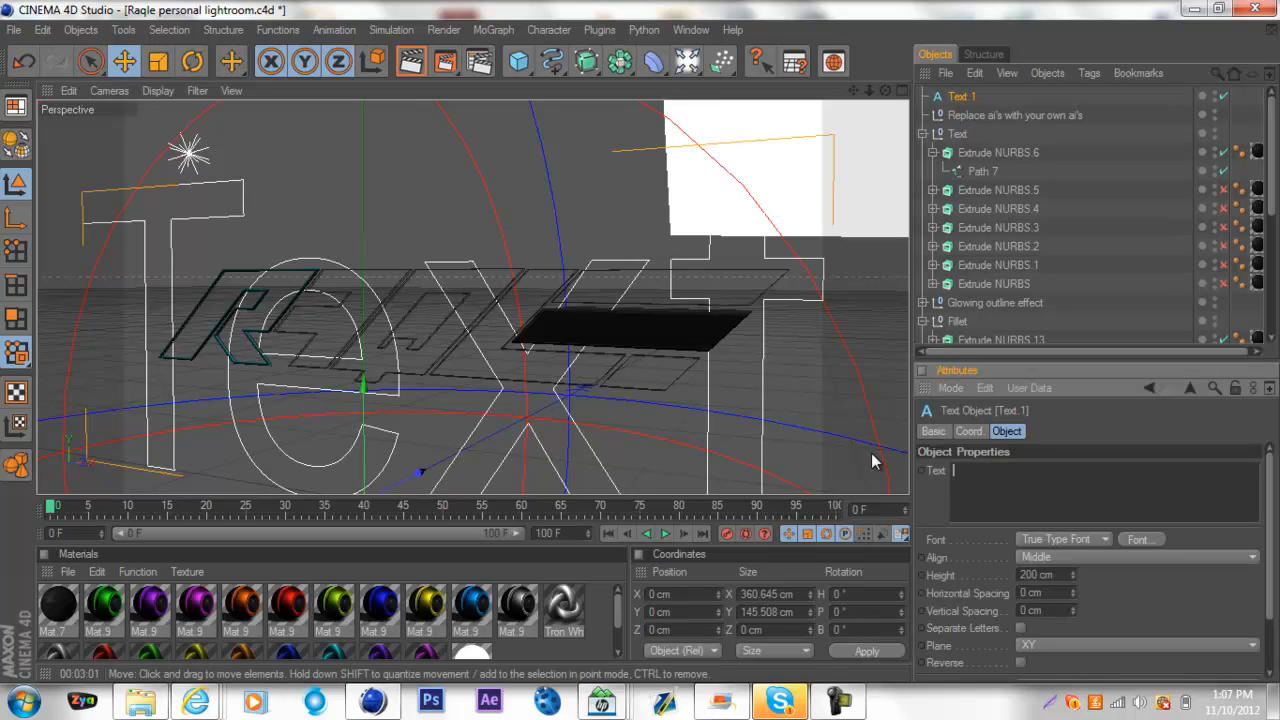
pyautogui.write('TES')
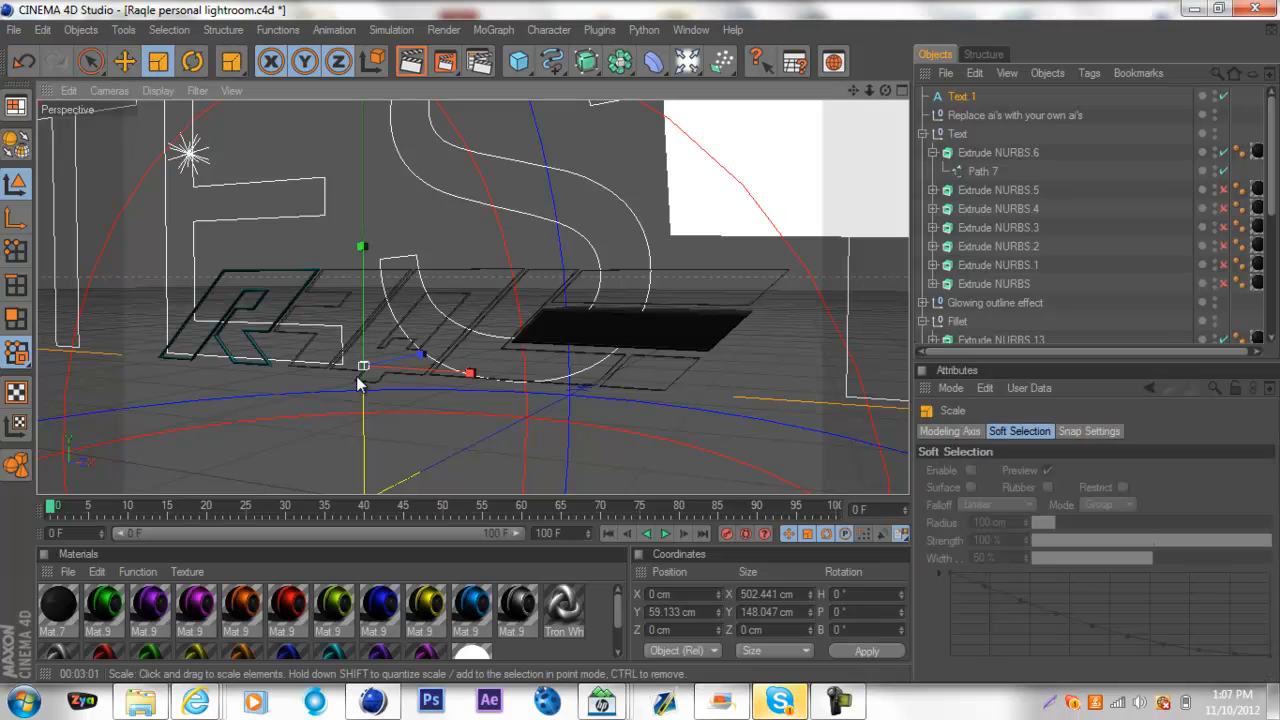
pyautogui.click(122, 60)
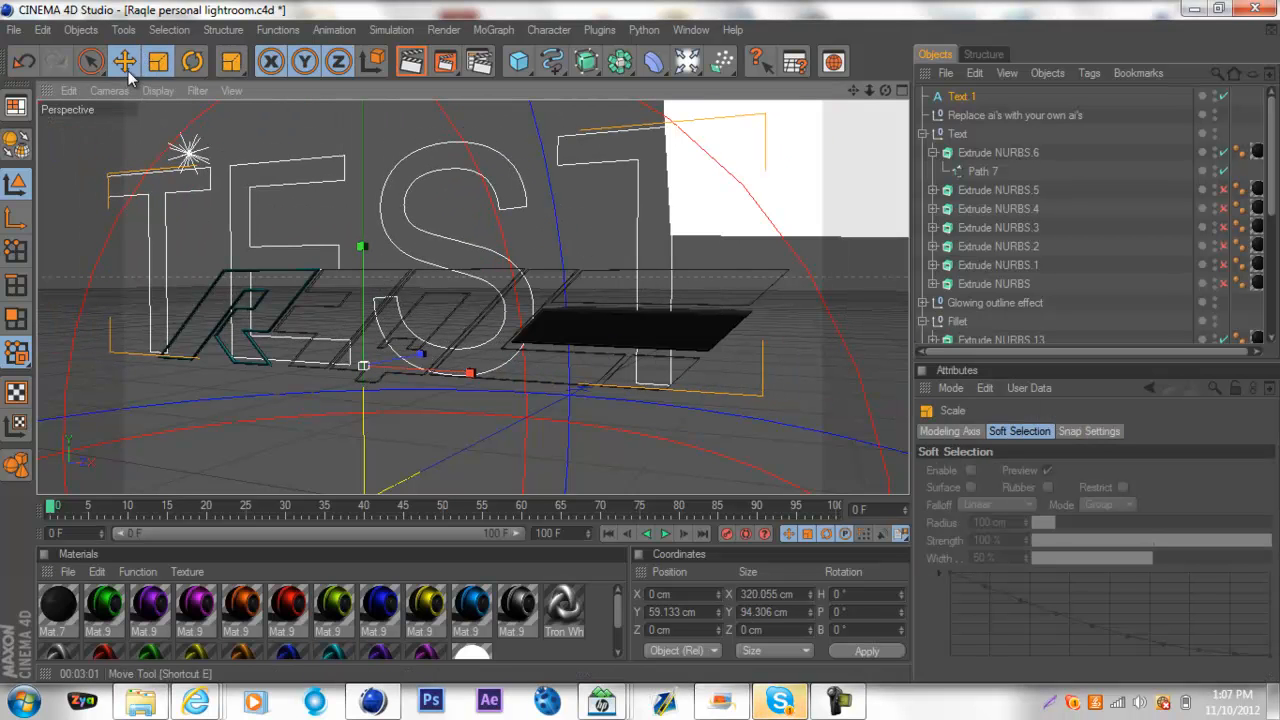
pyautogui.click(122, 62)
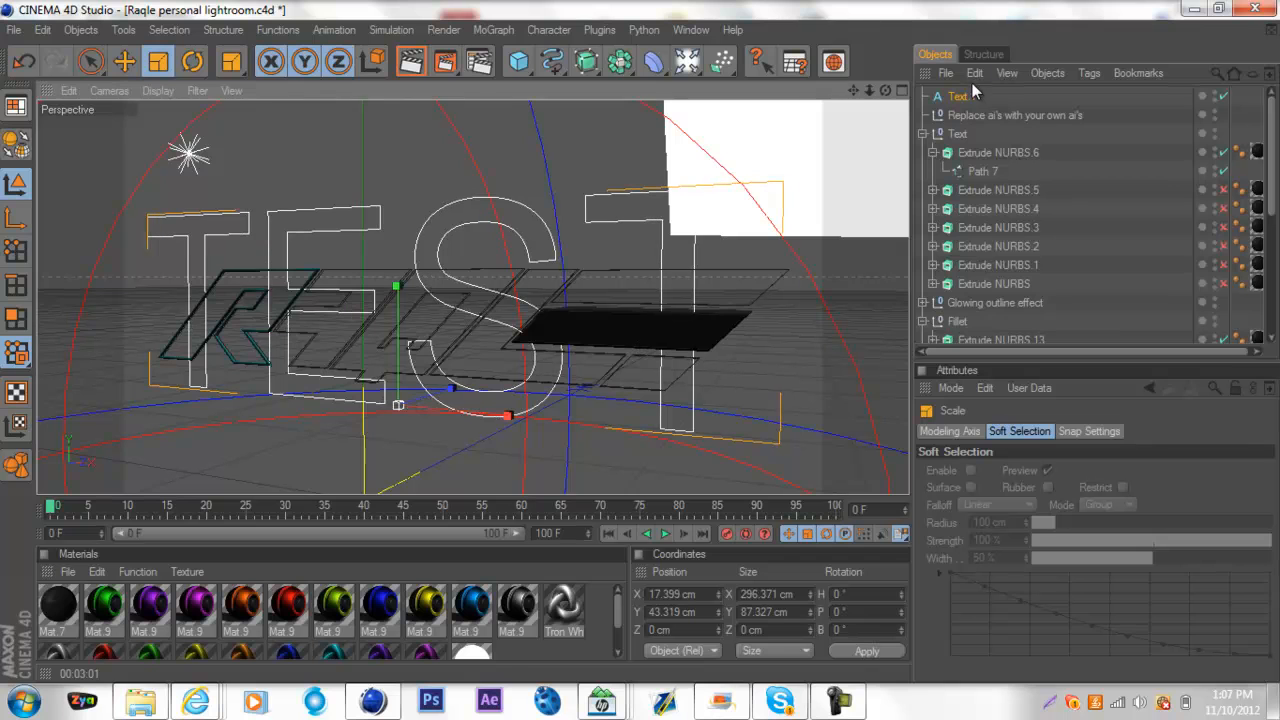
pyautogui.click(968, 152)
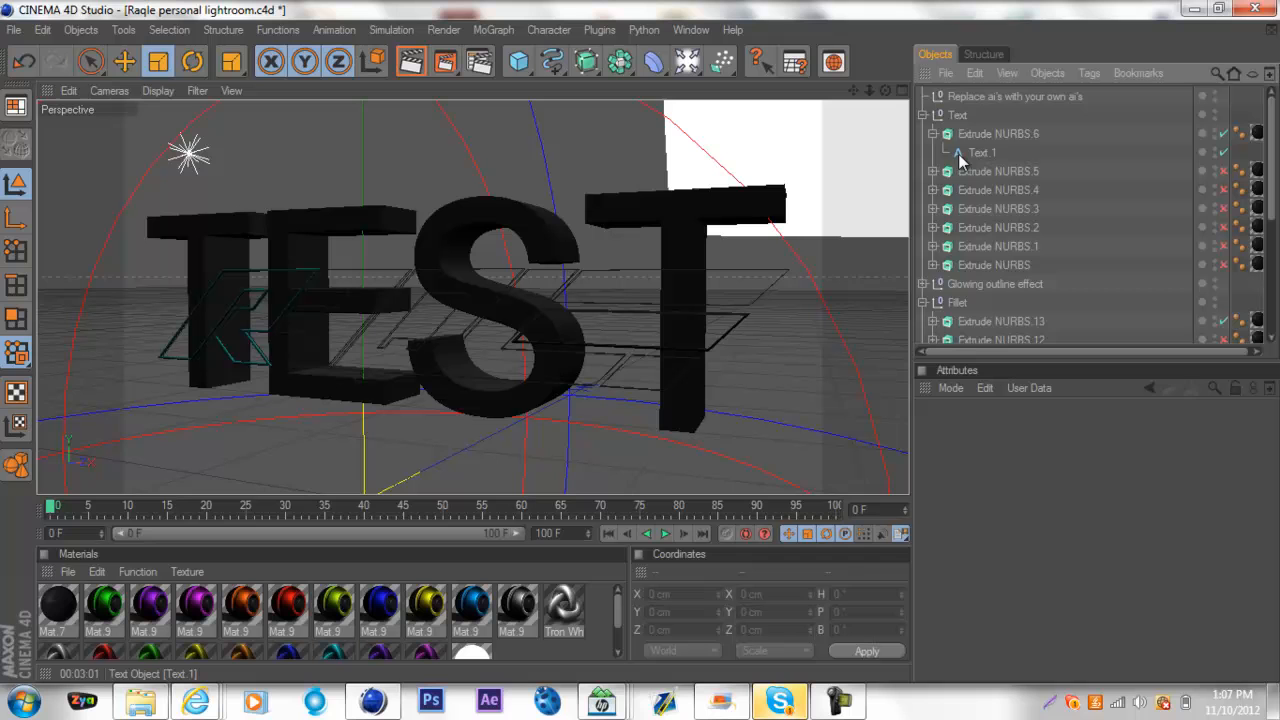
# - Browse the Text and Glowing outline groups and select Sweep NURBS.6
pyautogui.click(983, 152)
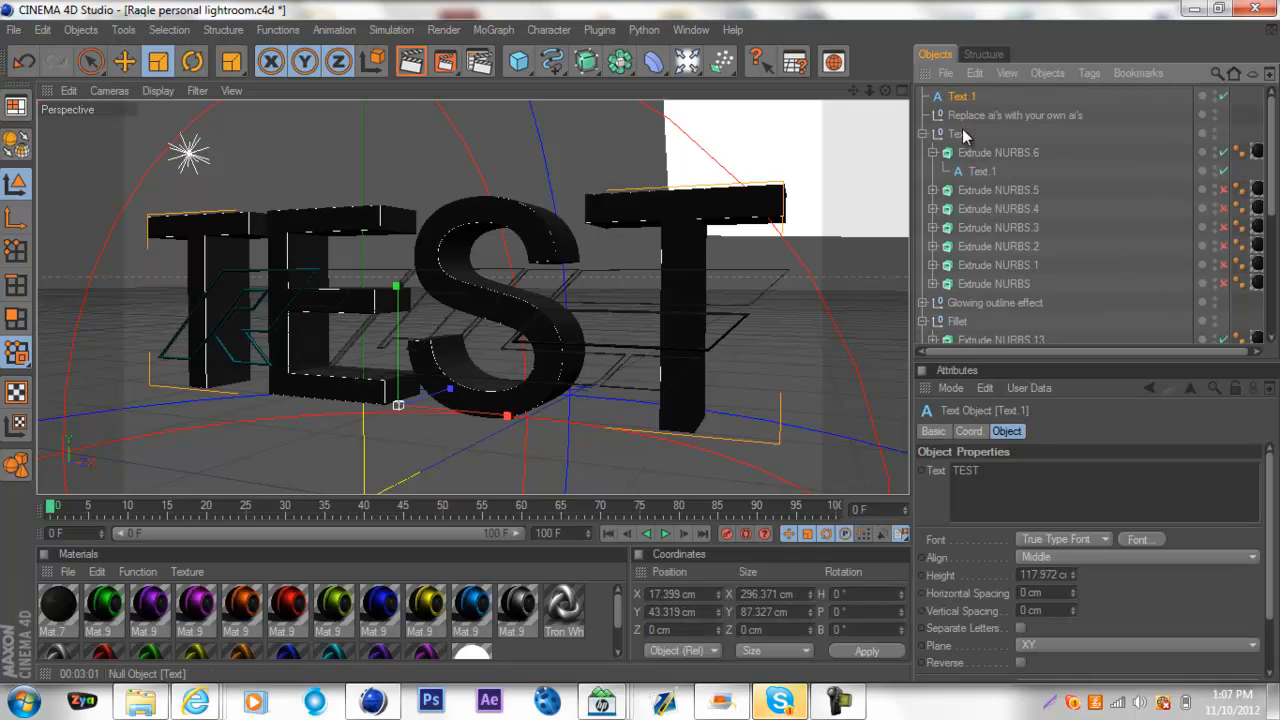
pyautogui.scroll(-3)
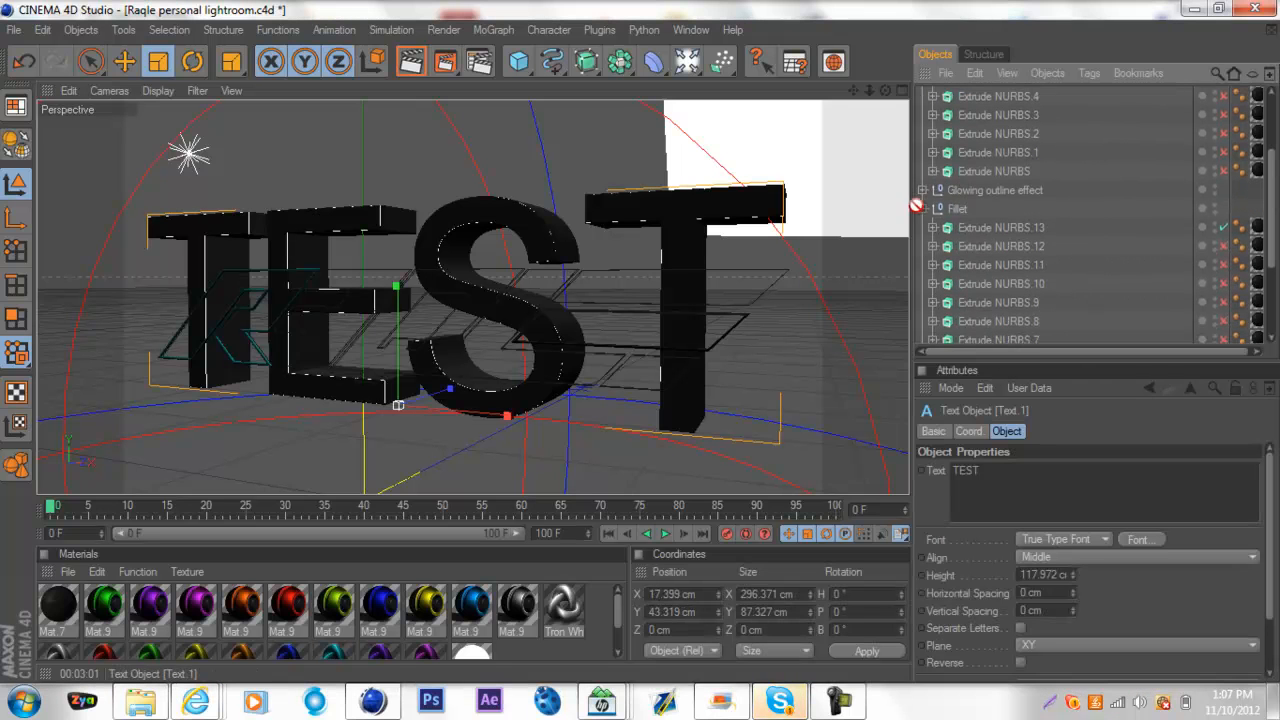
pyautogui.scroll(-3)
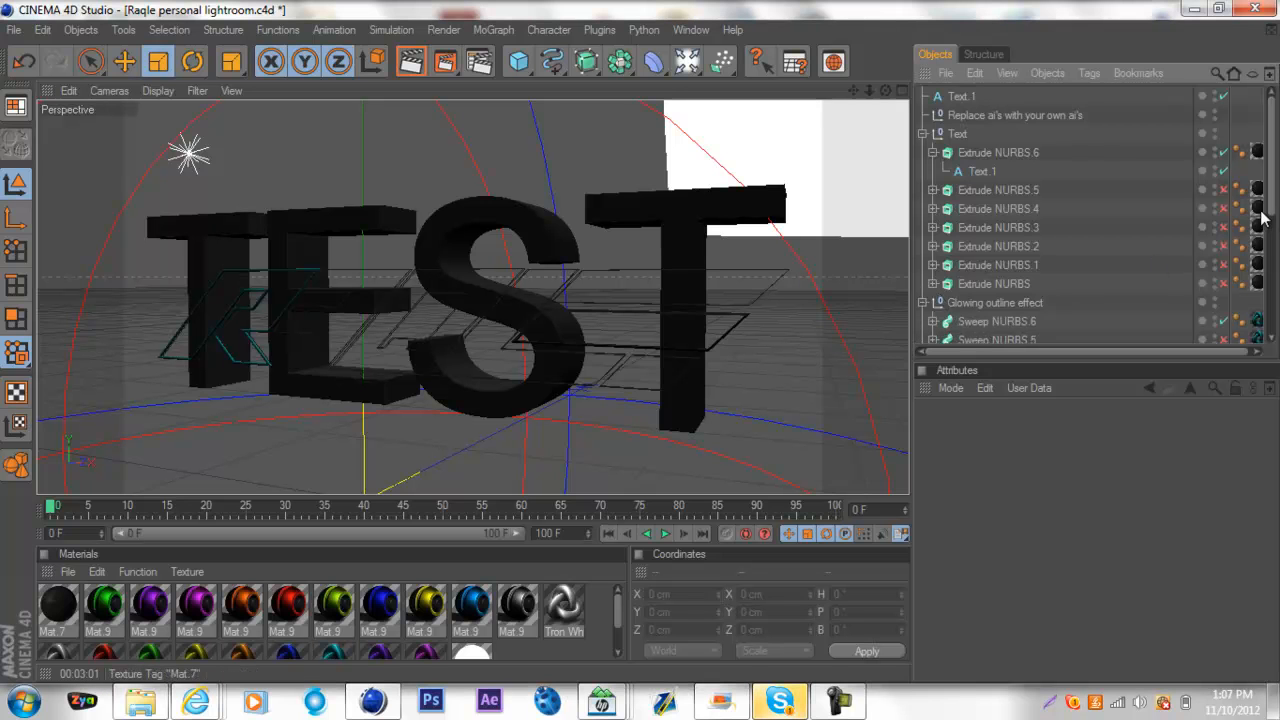
pyautogui.scroll(-3)
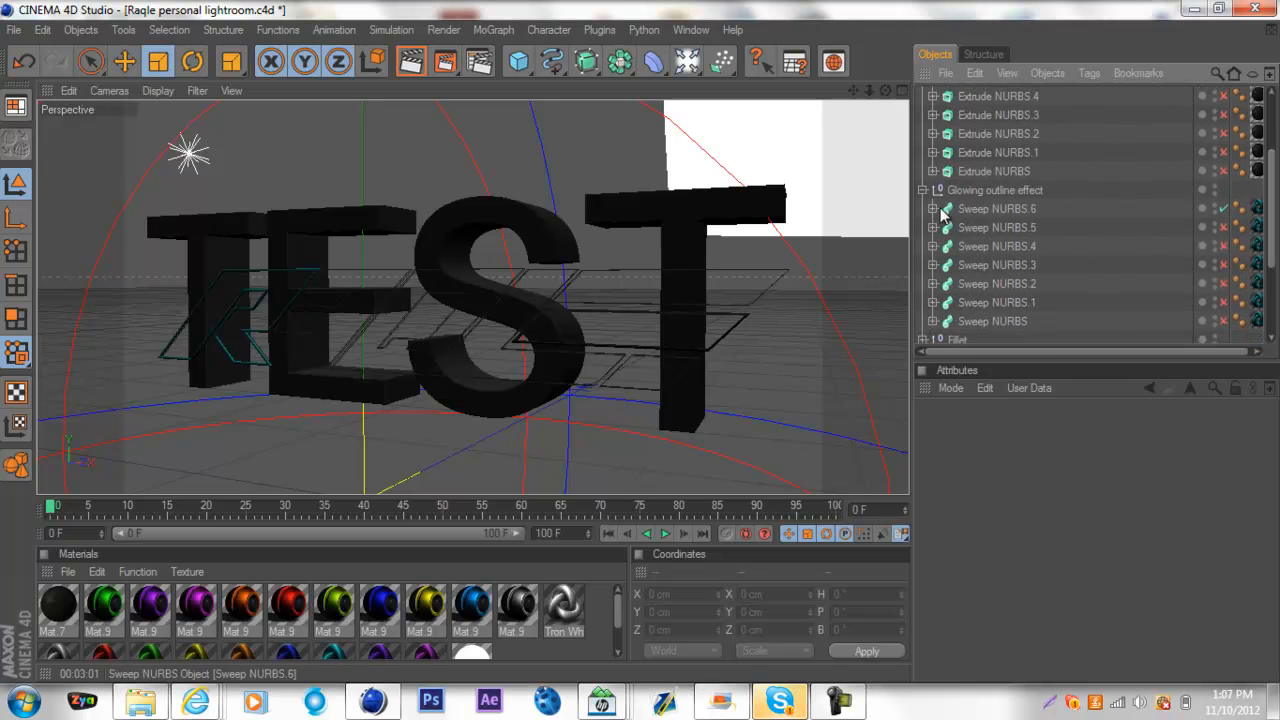
pyautogui.click(934, 208)
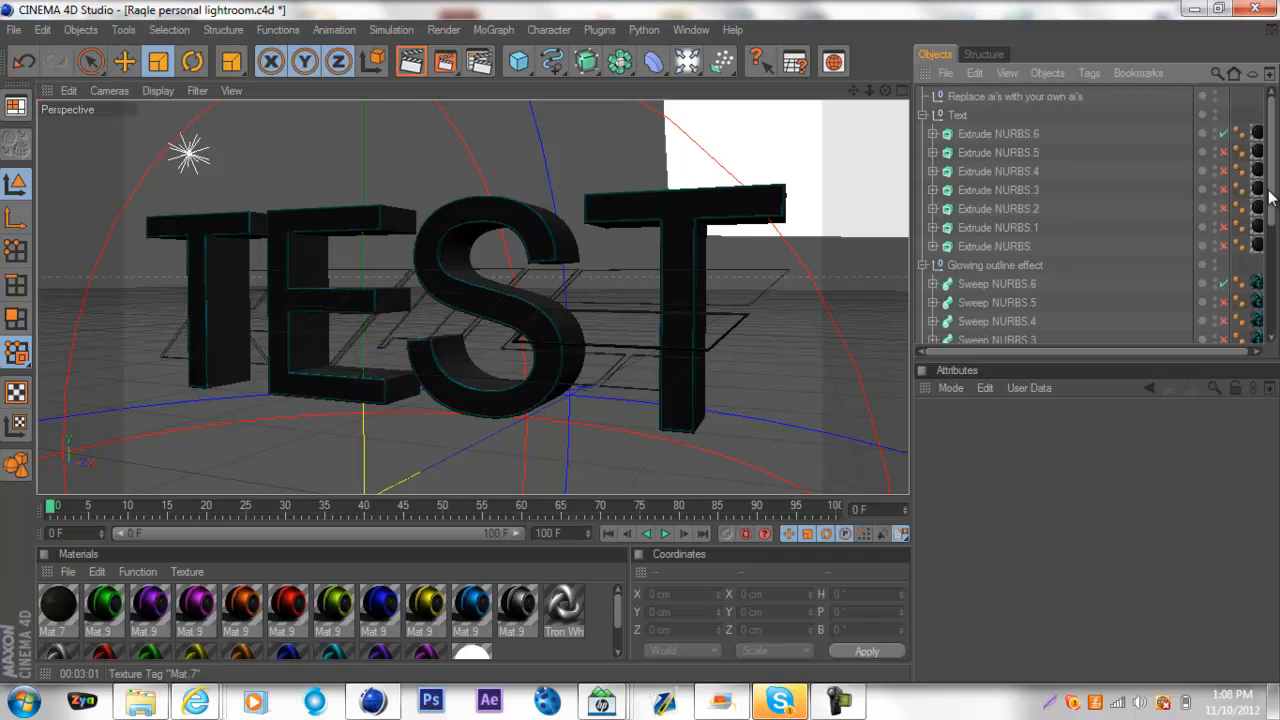
pyautogui.scroll(-3)
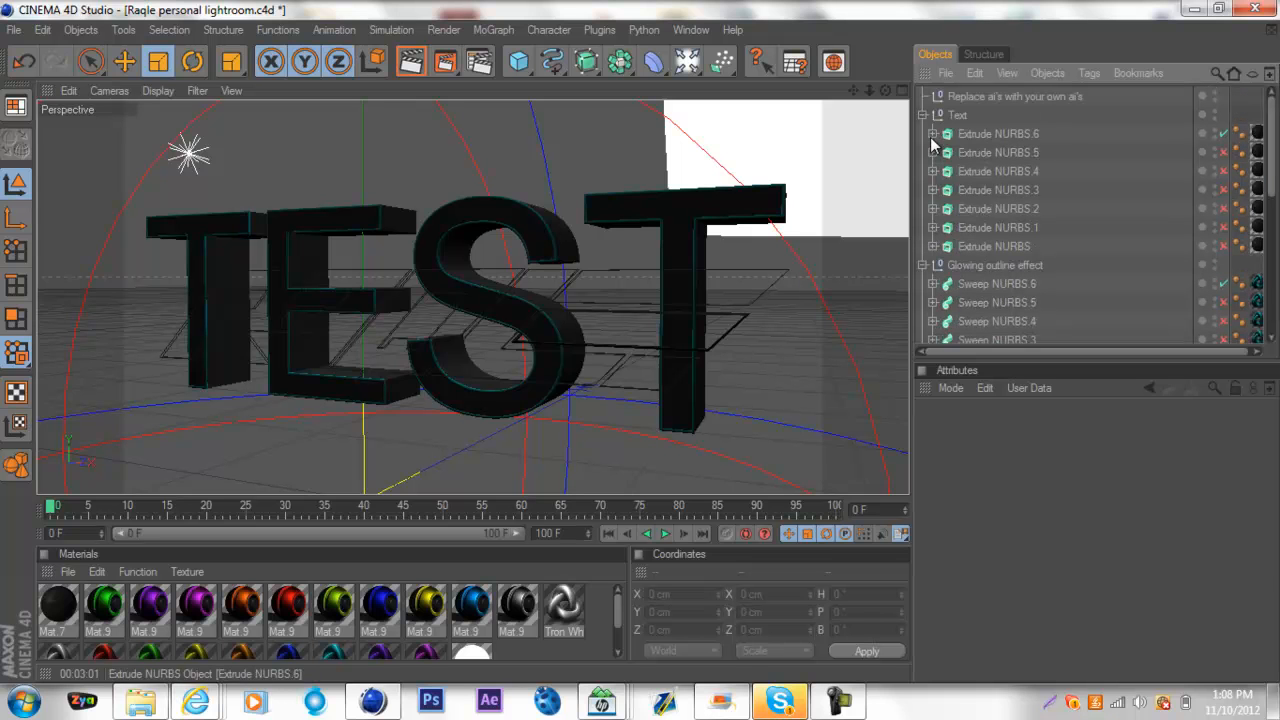
# - Inspect the Fillet and Raqle veins effect groups and pick the TEST extrusion to copy
pyautogui.click(932, 152)
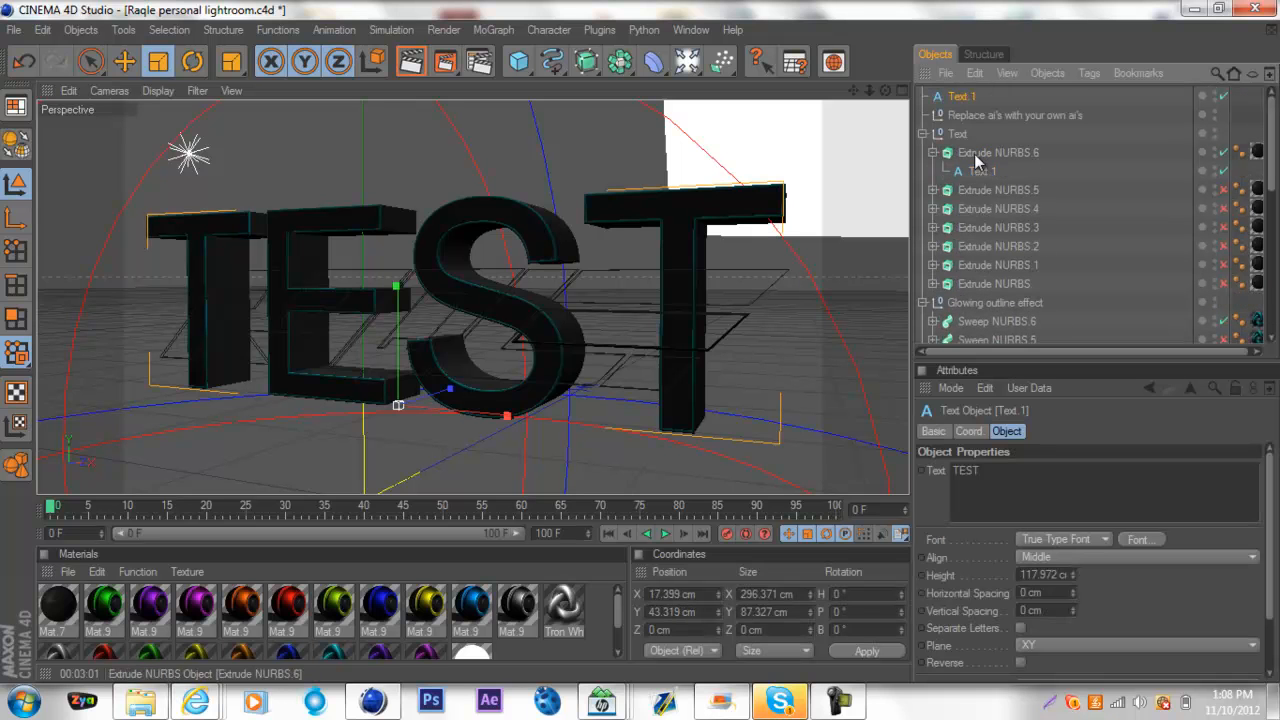
pyautogui.scroll(-3)
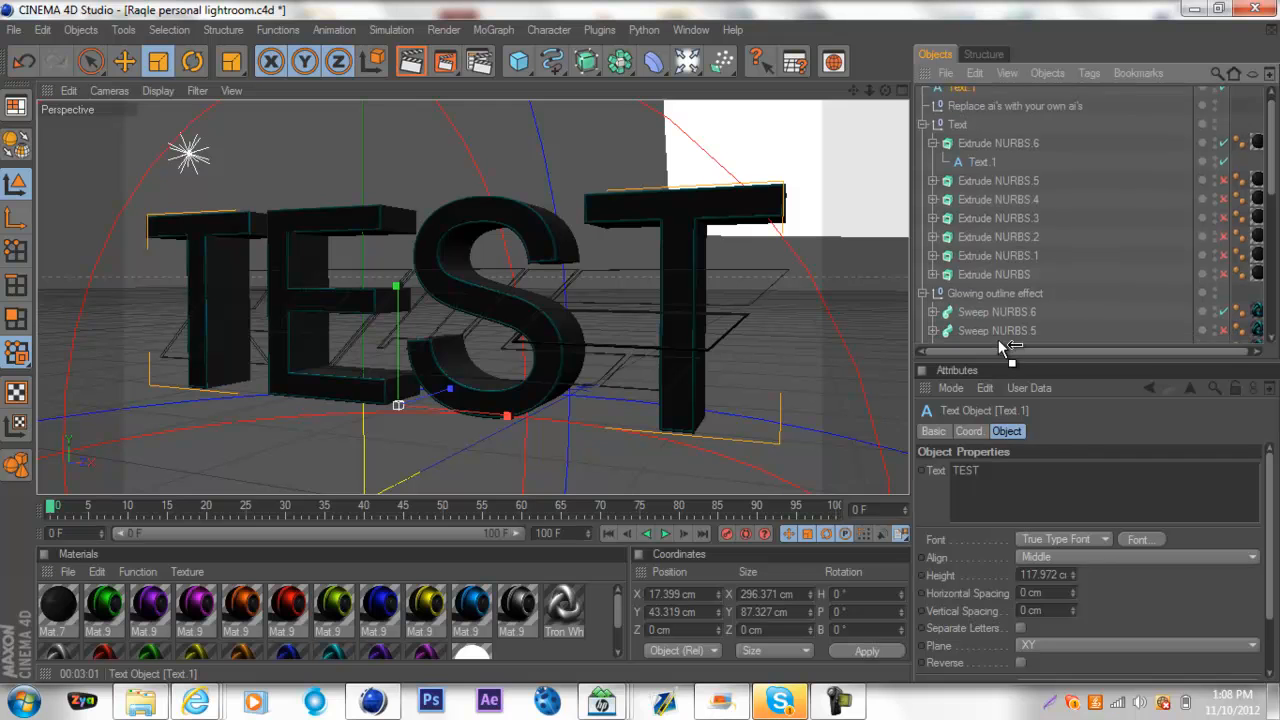
pyautogui.scroll(-3)
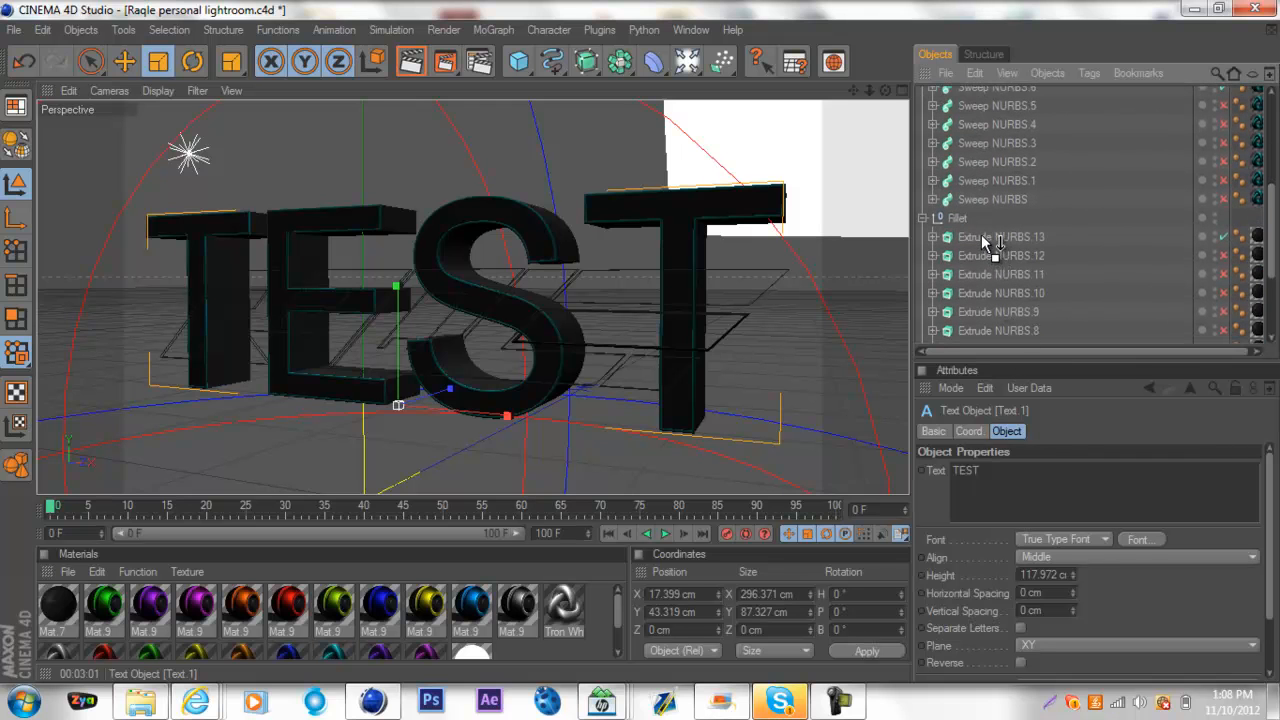
pyautogui.click(1000, 255)
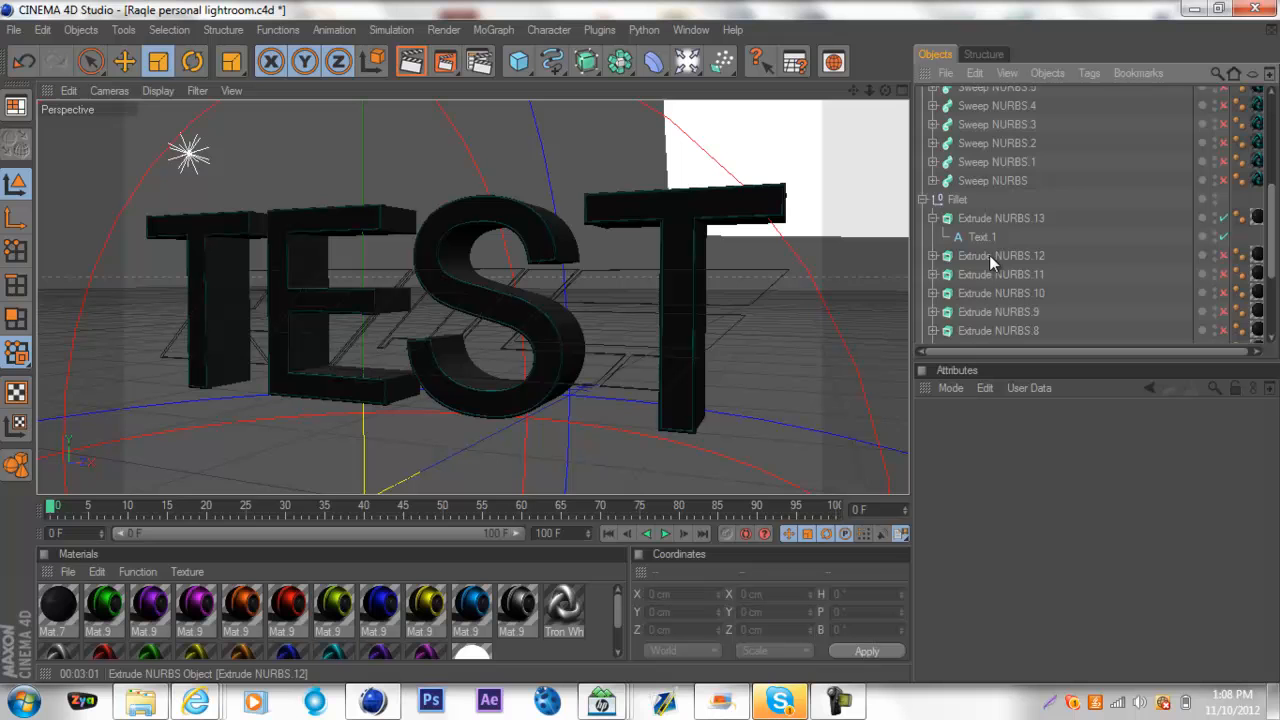
pyautogui.scroll(-3)
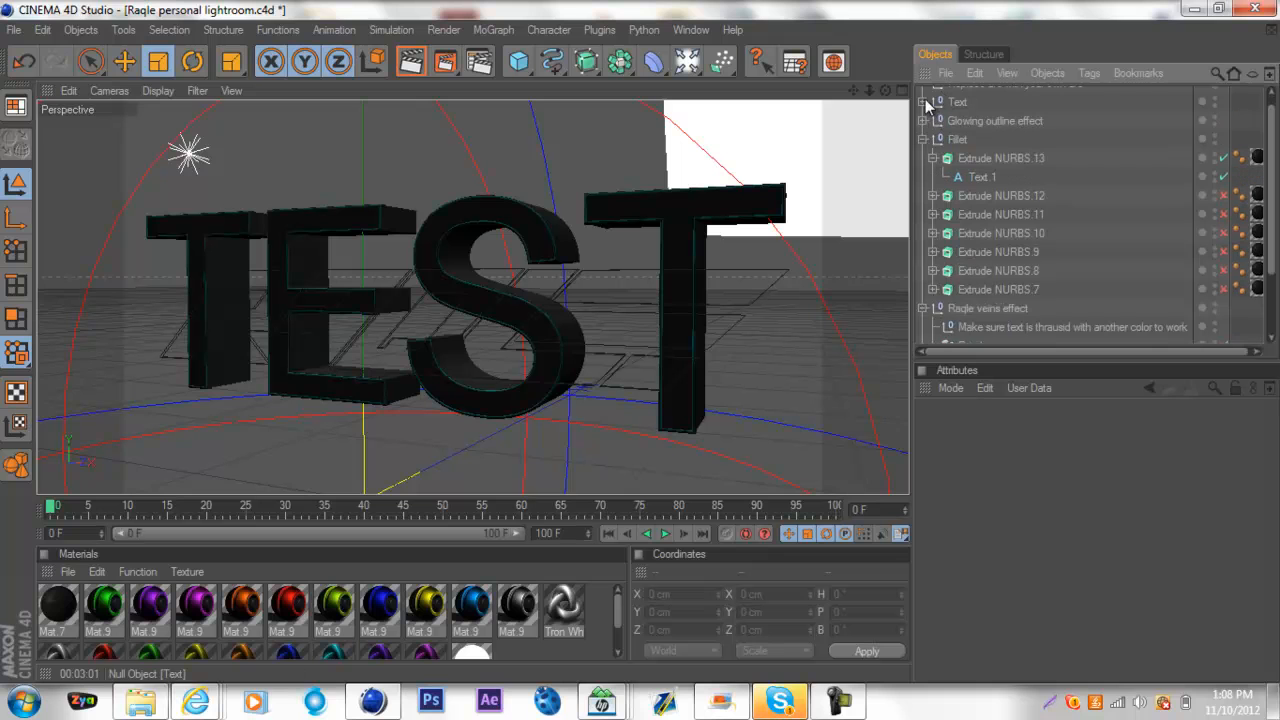
pyautogui.click(928, 171)
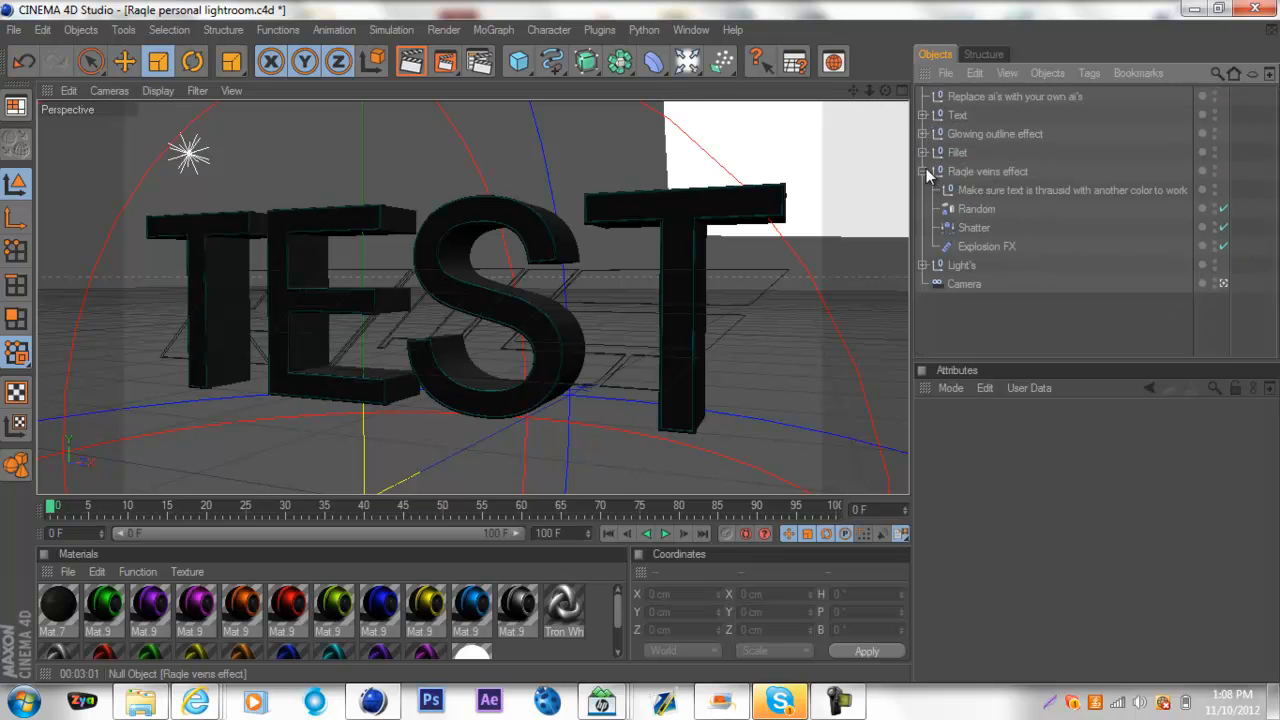
pyautogui.click(926, 114)
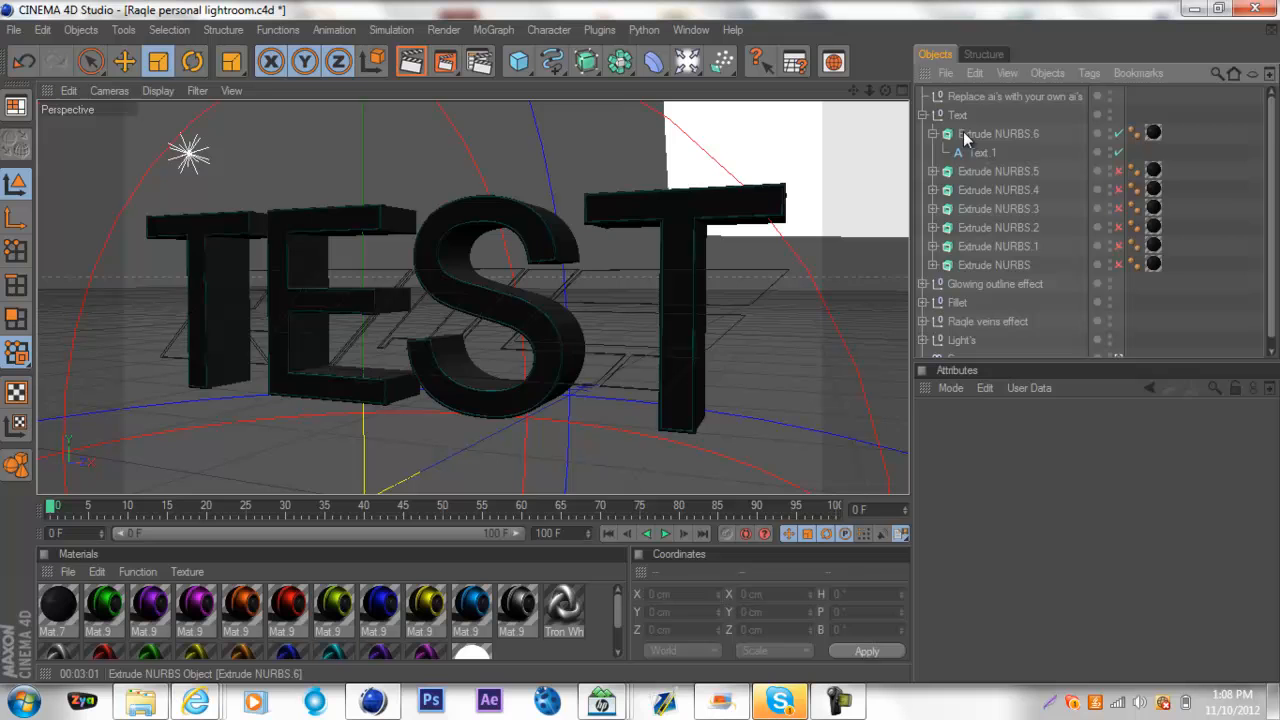
pyautogui.click(996, 133)
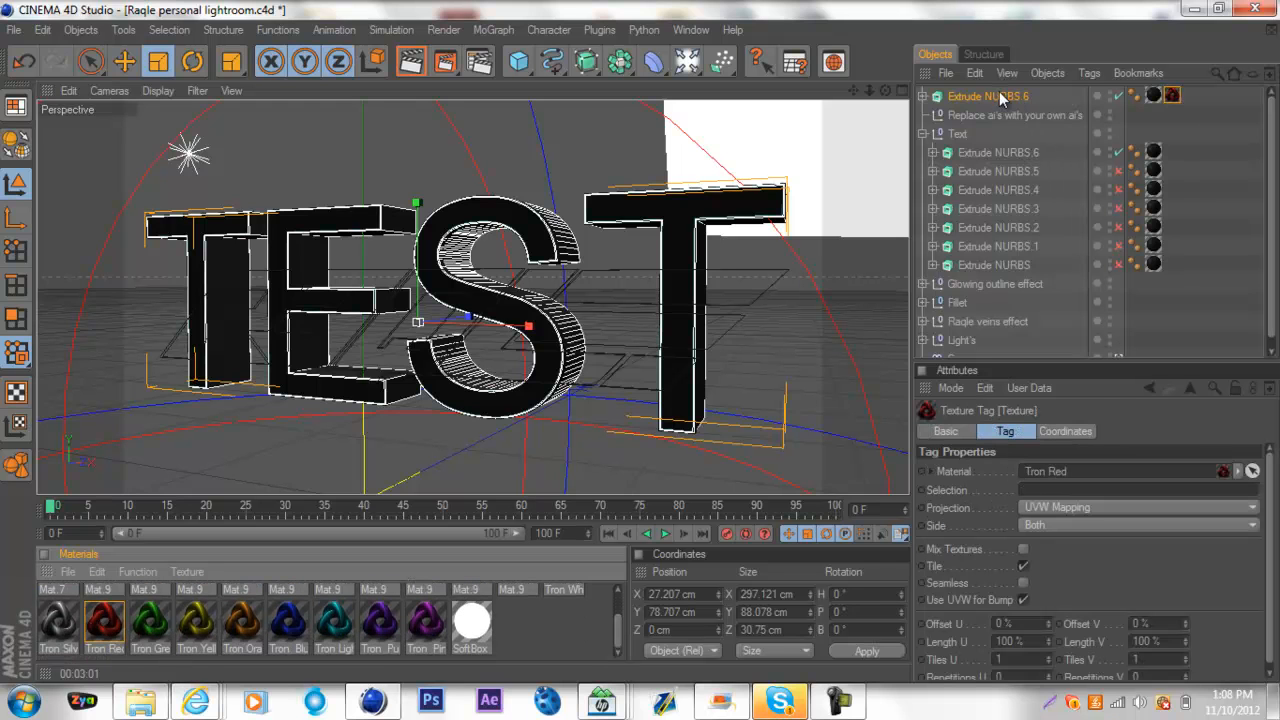
# - Break the TEST extrusion copy into 20 random pieces with Thrausi
pyautogui.click(1168, 98)
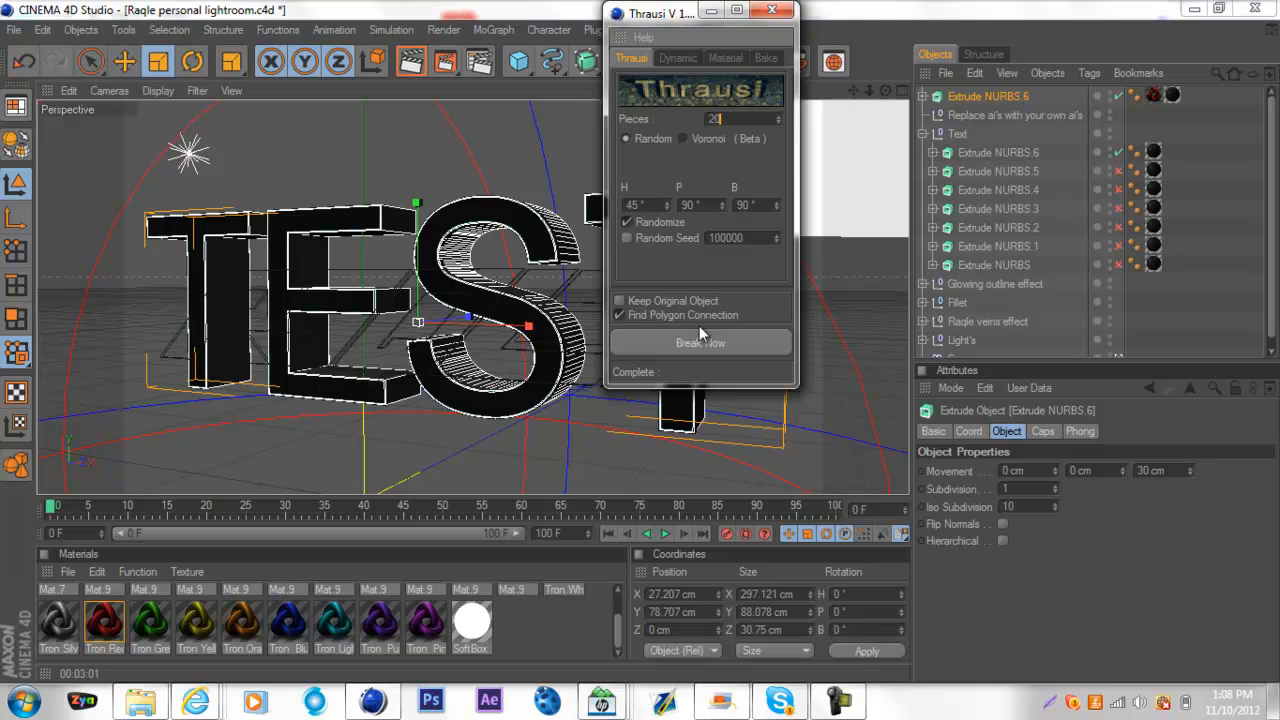
pyautogui.click(700, 342)
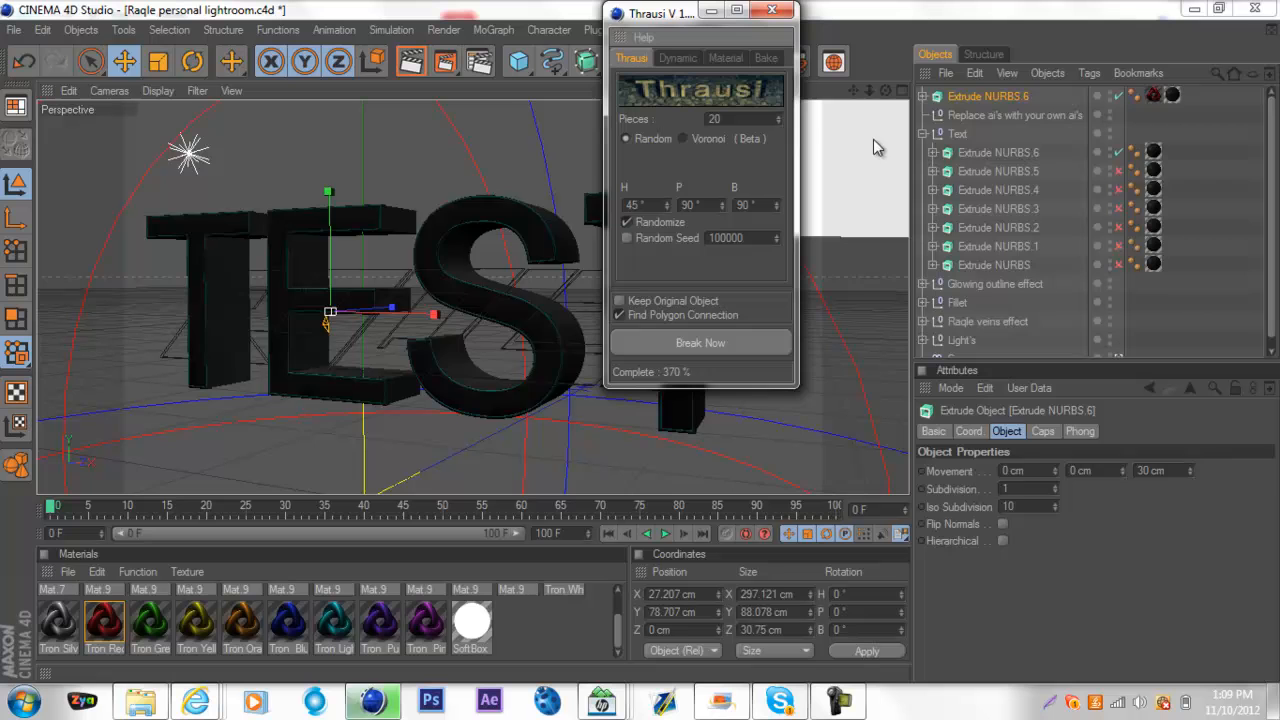
# - Minimize the Thrausi window and scroll the Object Manager to view the fracture result
pyautogui.click(700, 342)
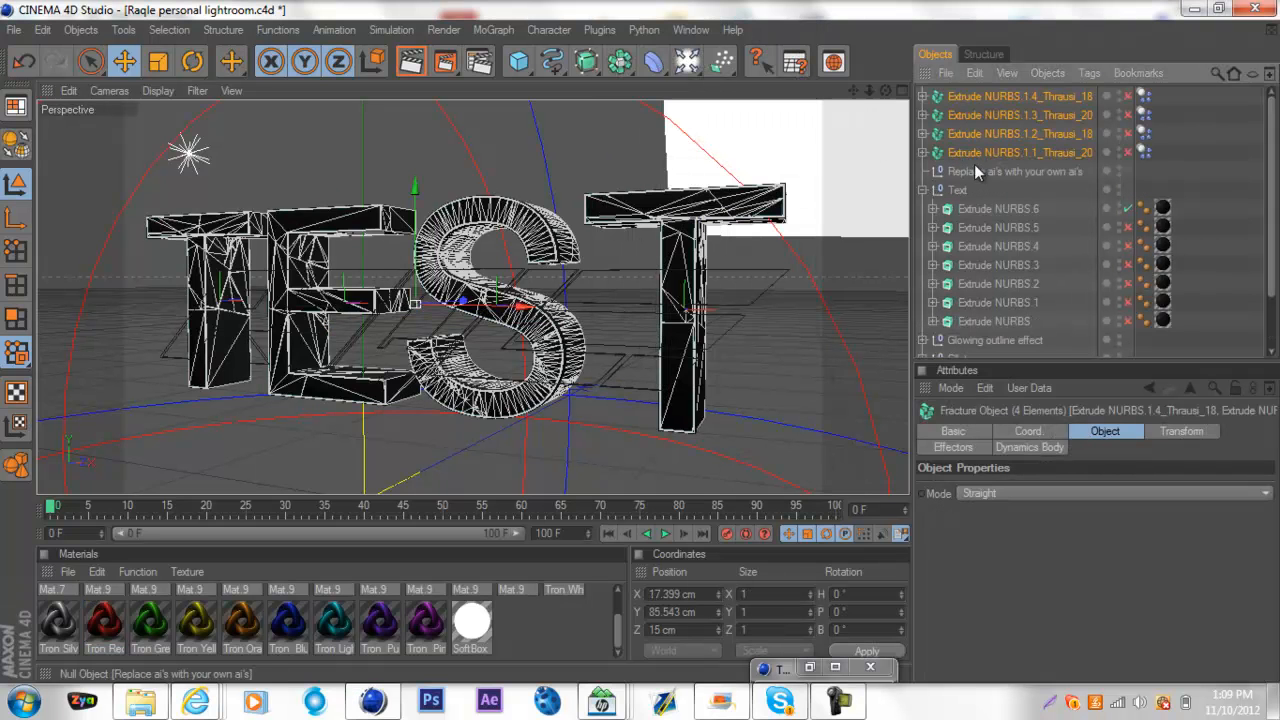
pyautogui.scroll(-3)
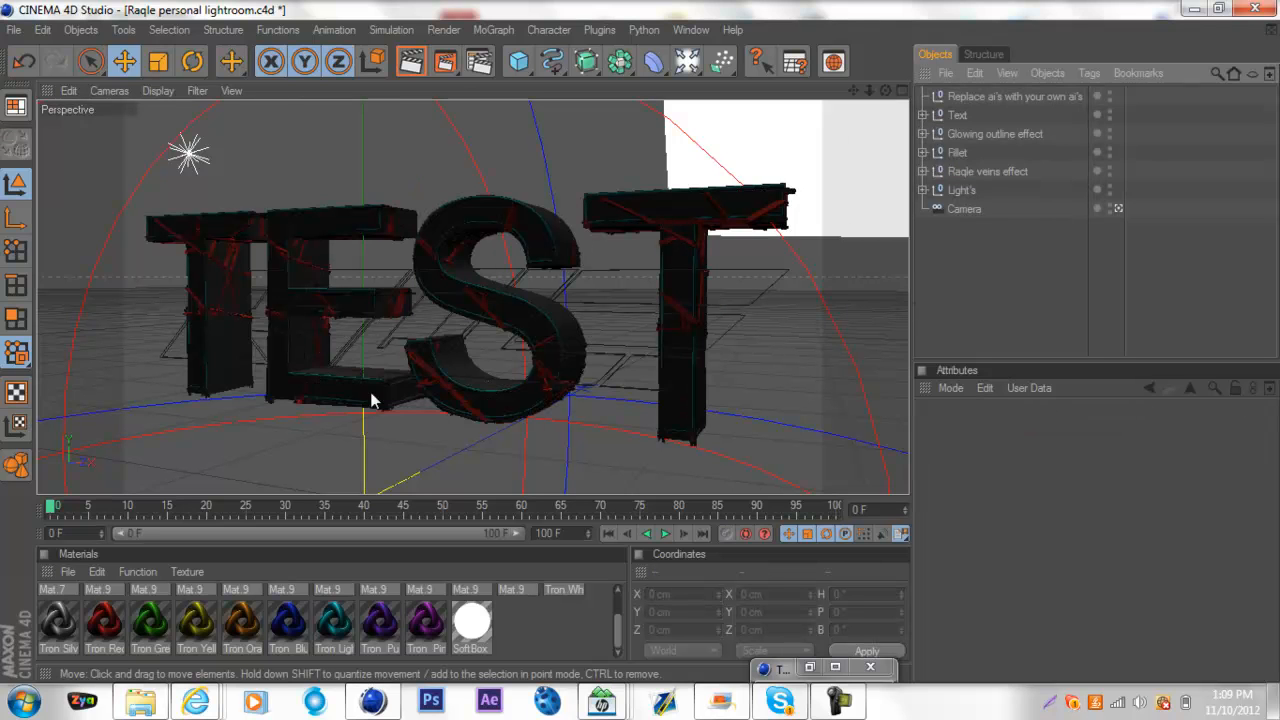
pyautogui.moveTo(307, 274)
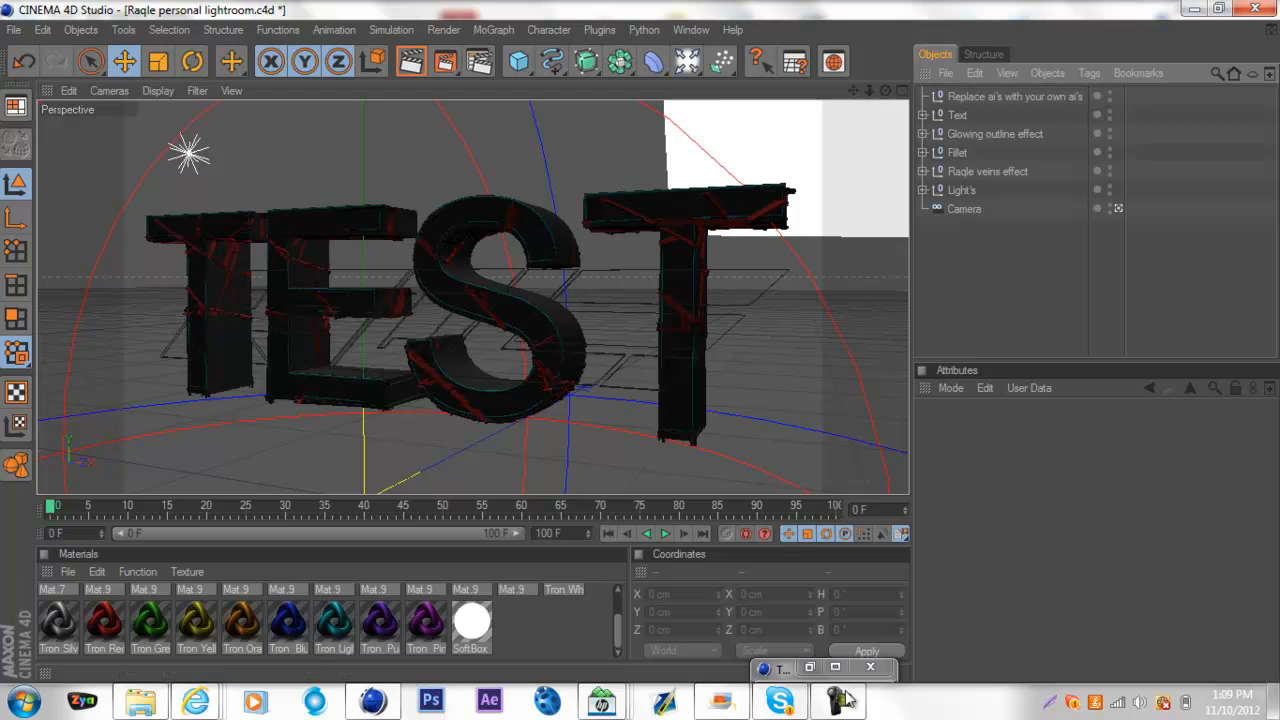
pyautogui.click(839, 698)
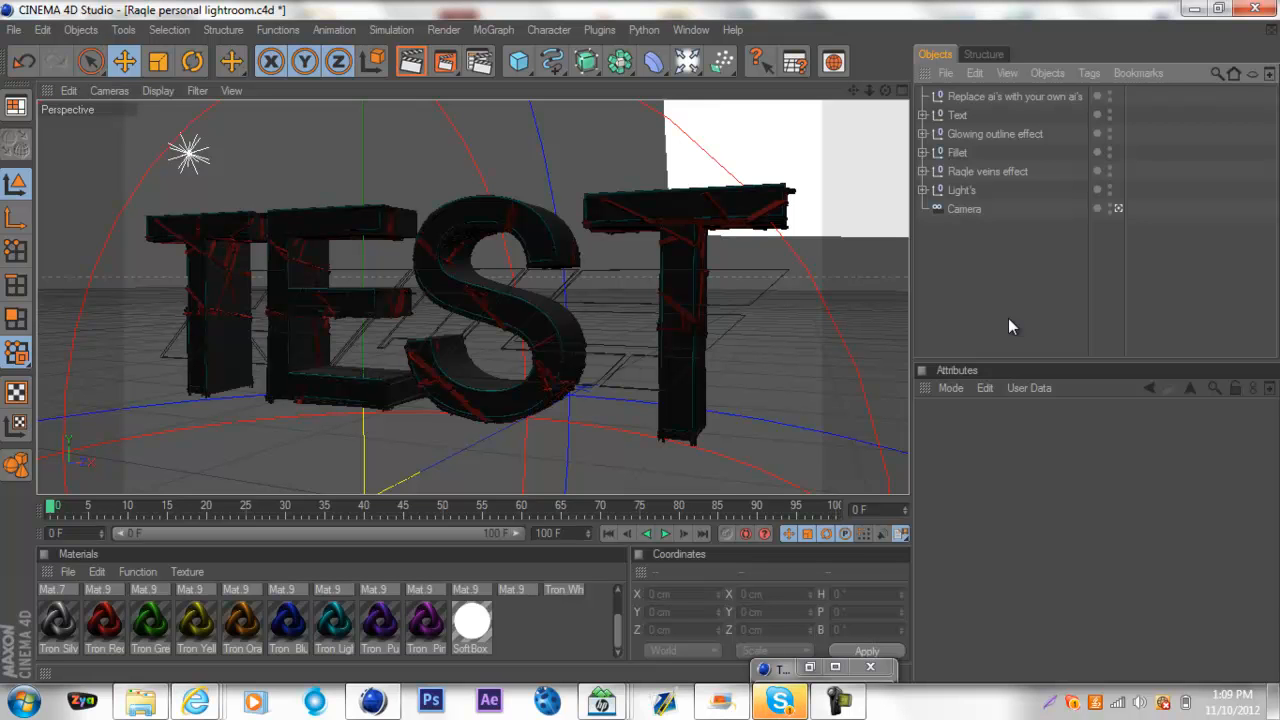
pyautogui.moveTo(996, 318)
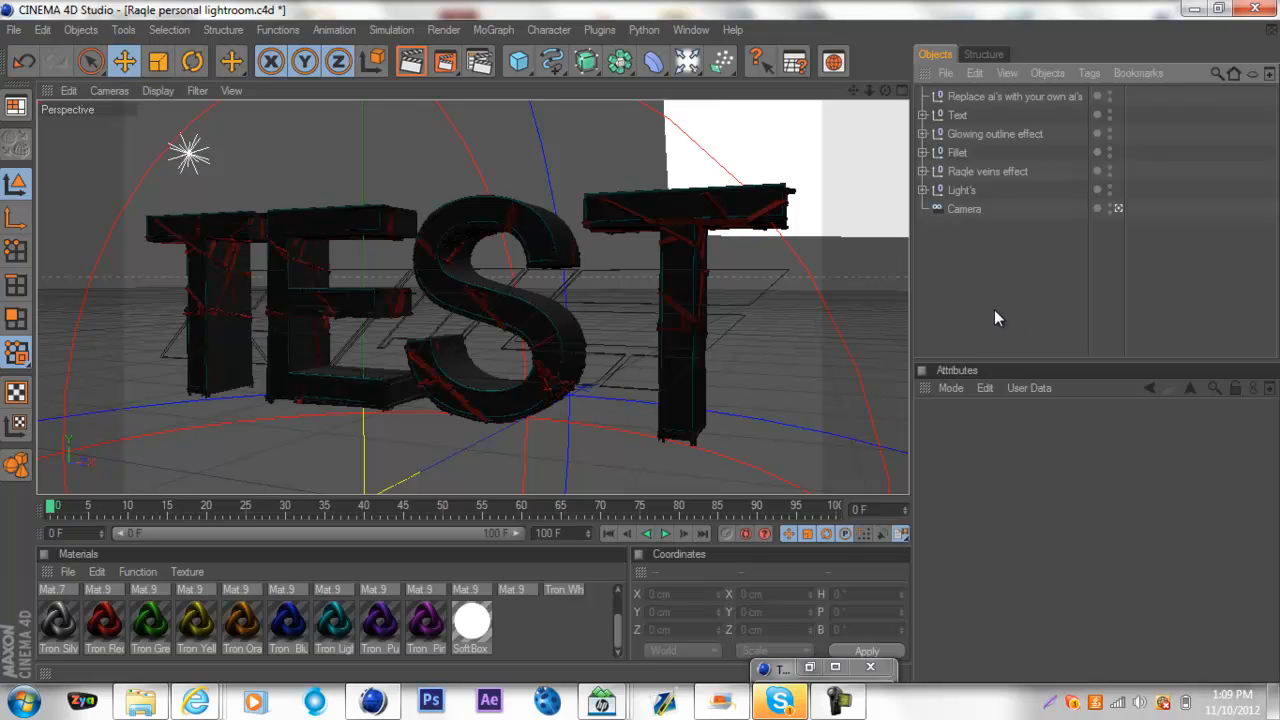